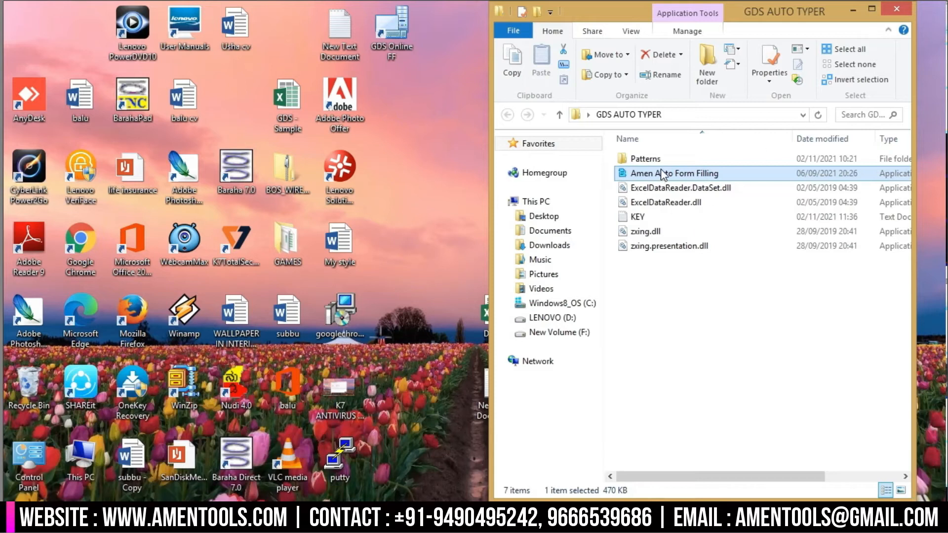
# - Launch Amen Auto Form Filling from the GDS AUTO TYPER folder
pyautogui.doubleClick(673, 173)
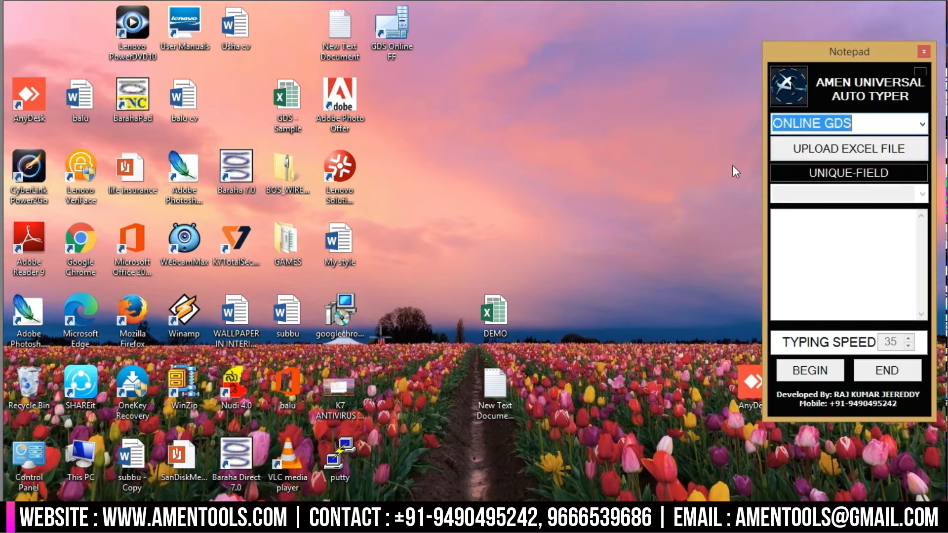
# - Upload the Excel data file so DN record IDs are listed in the typer
pyautogui.click(849, 148)
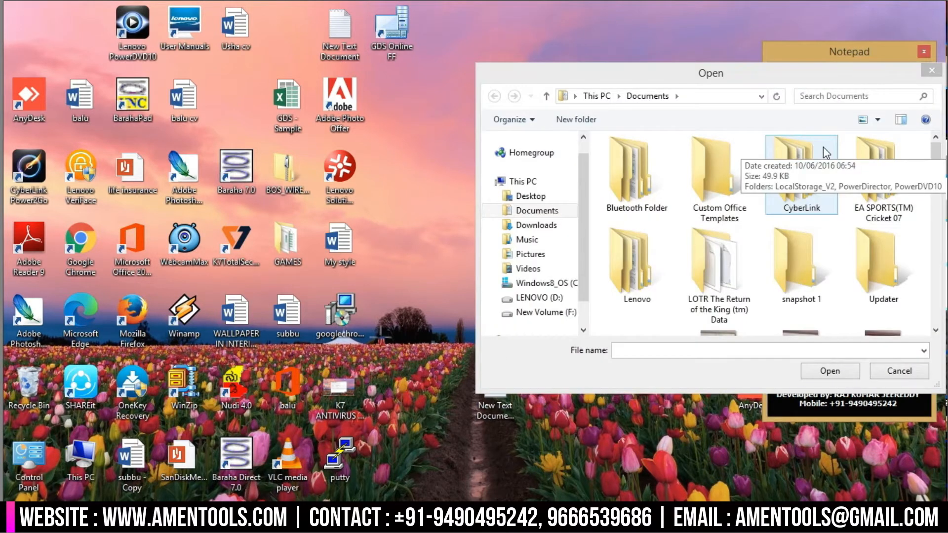
pyautogui.click(530, 195)
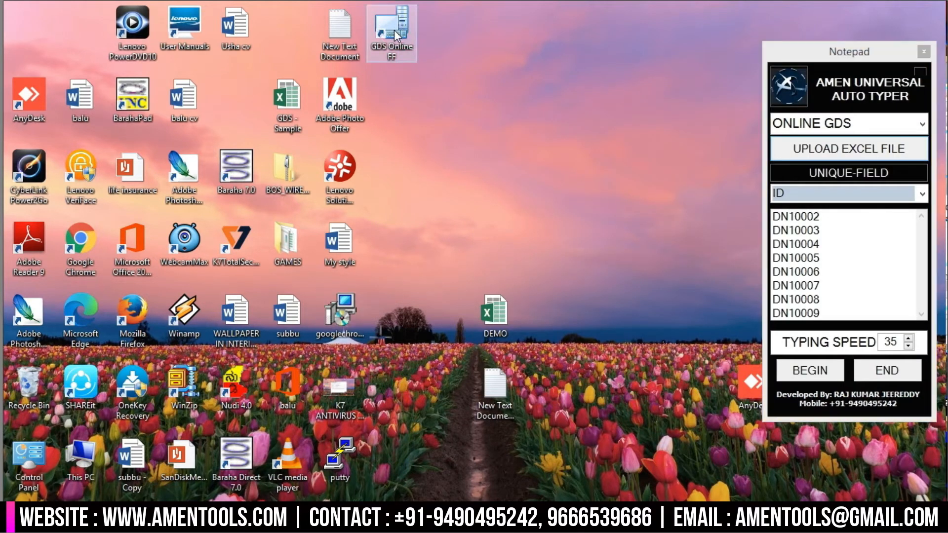
# - Start GDS Online FF, log in to the member dashboard and bring the typer forward
pyautogui.doubleClick(391, 23)
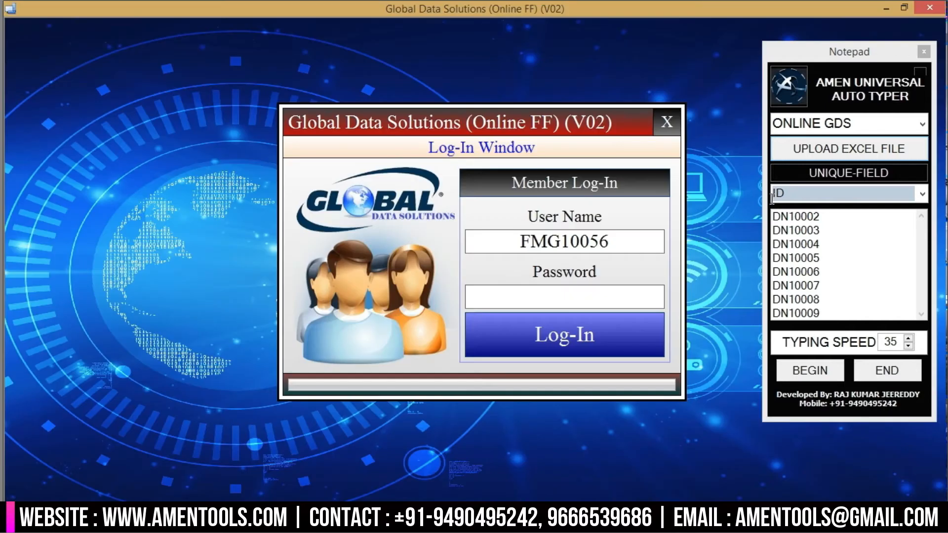
pyautogui.click(564, 334)
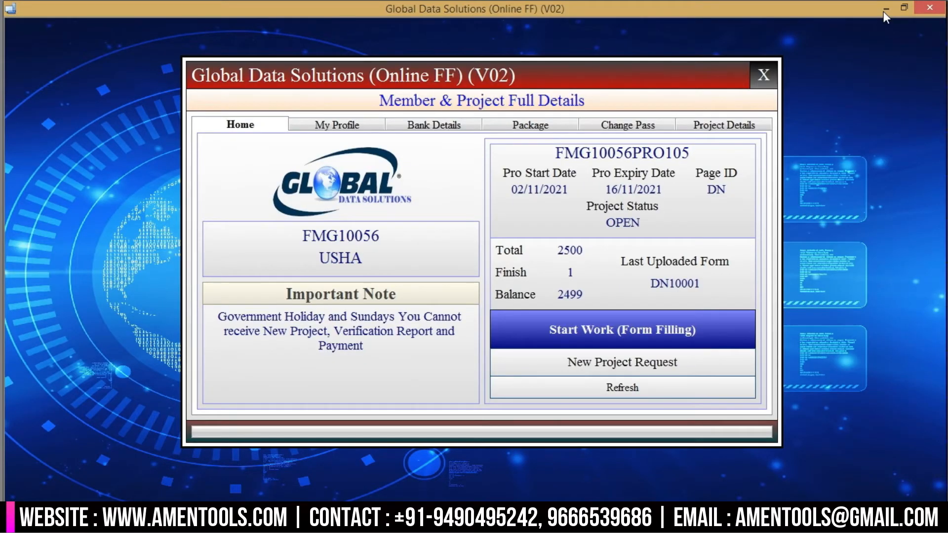
pyautogui.click(621, 330)
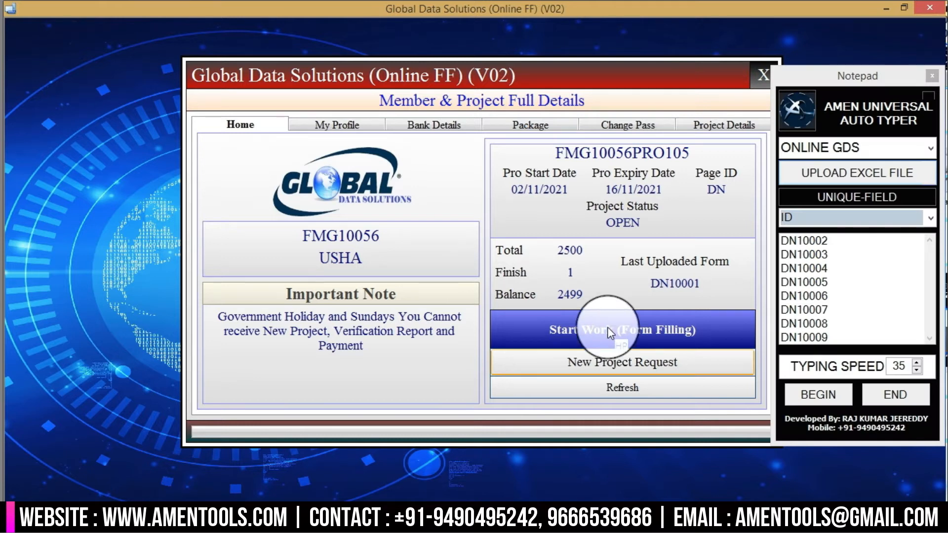
# - Start form filling work, select record DN10002 and set the entry point in the Cus ID box
pyautogui.click(621, 330)
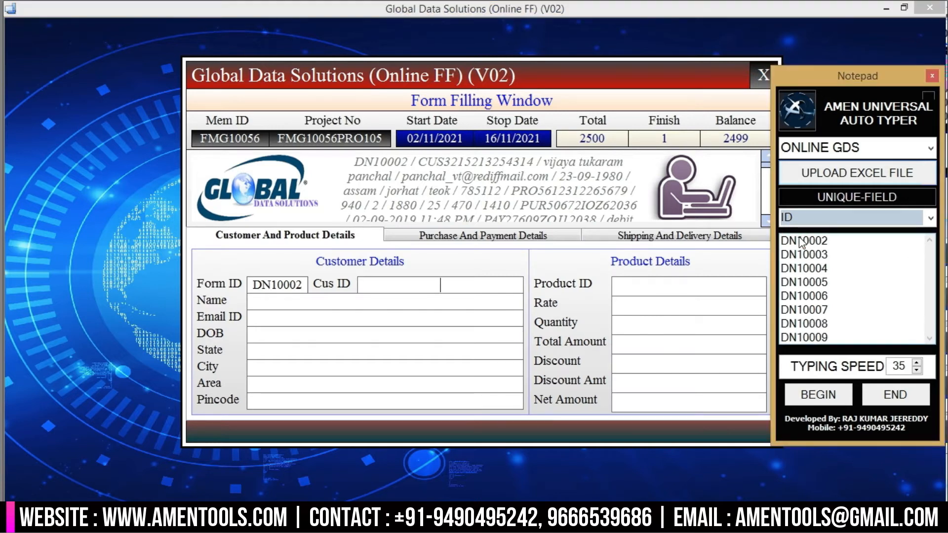
pyautogui.click(804, 240)
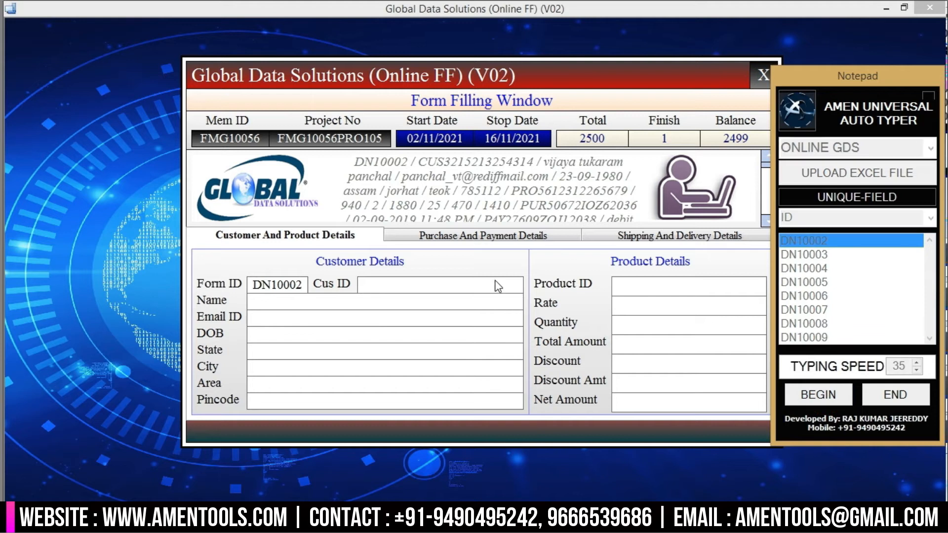
pyautogui.click(817, 394)
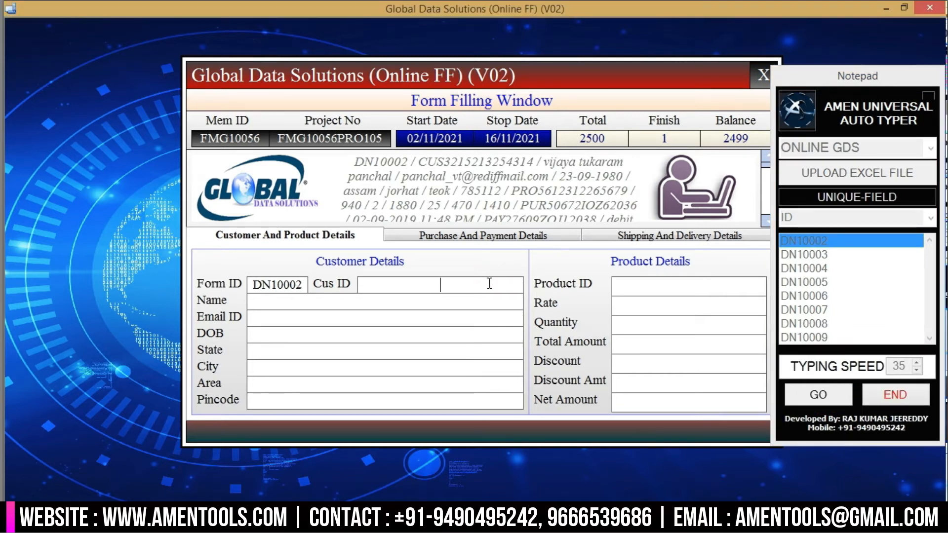
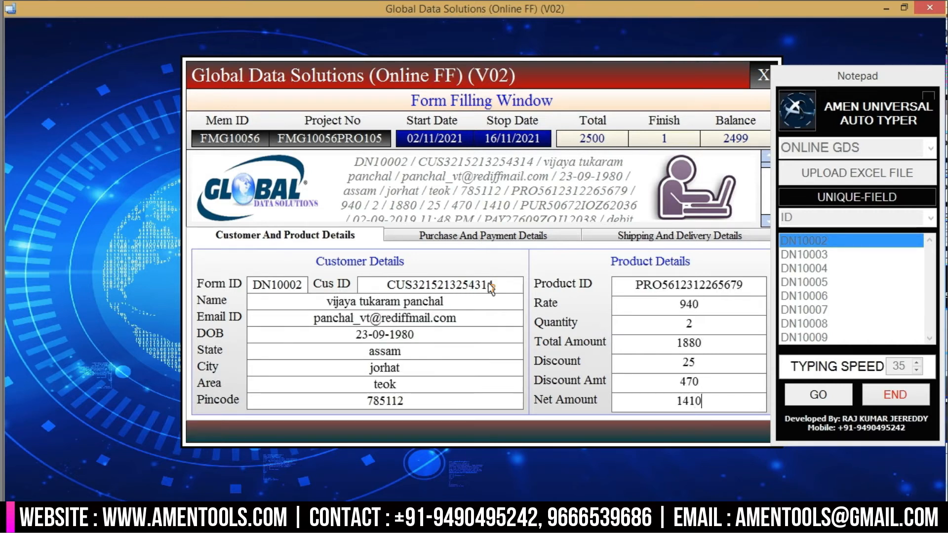
pyautogui.click(482, 235)
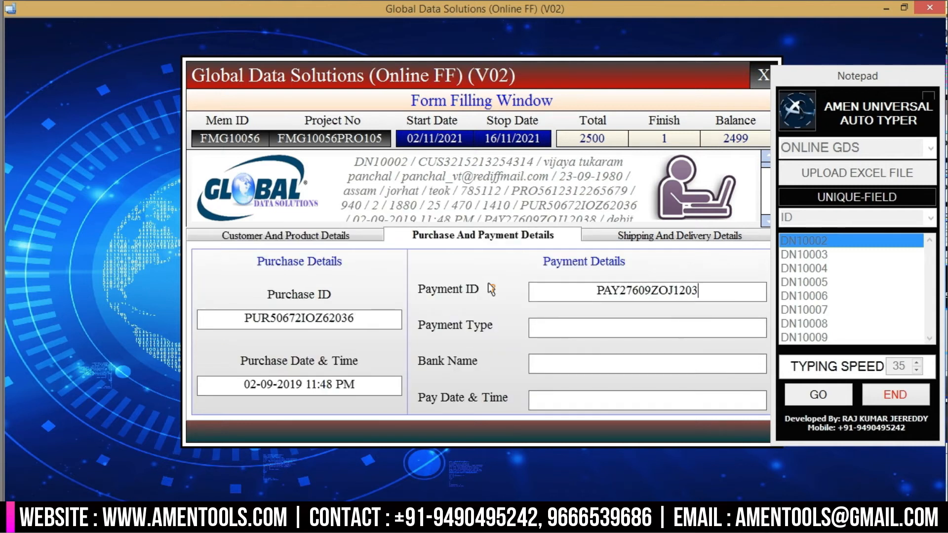
pyautogui.click(817, 395)
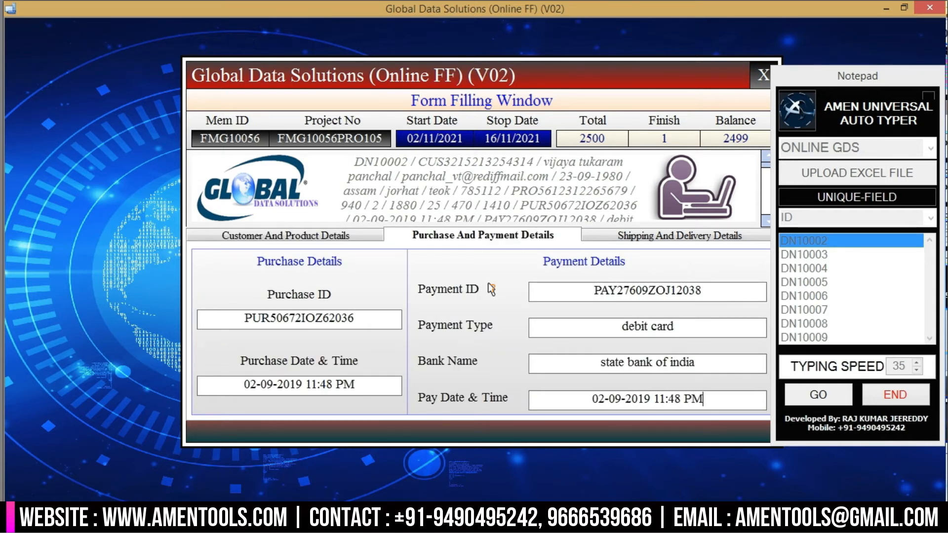
pyautogui.click(679, 235)
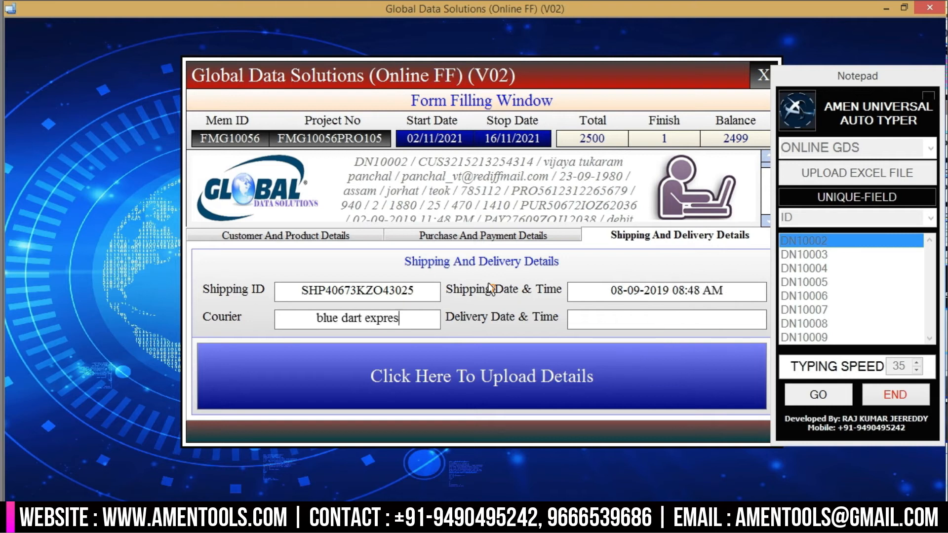
pyautogui.click(818, 394)
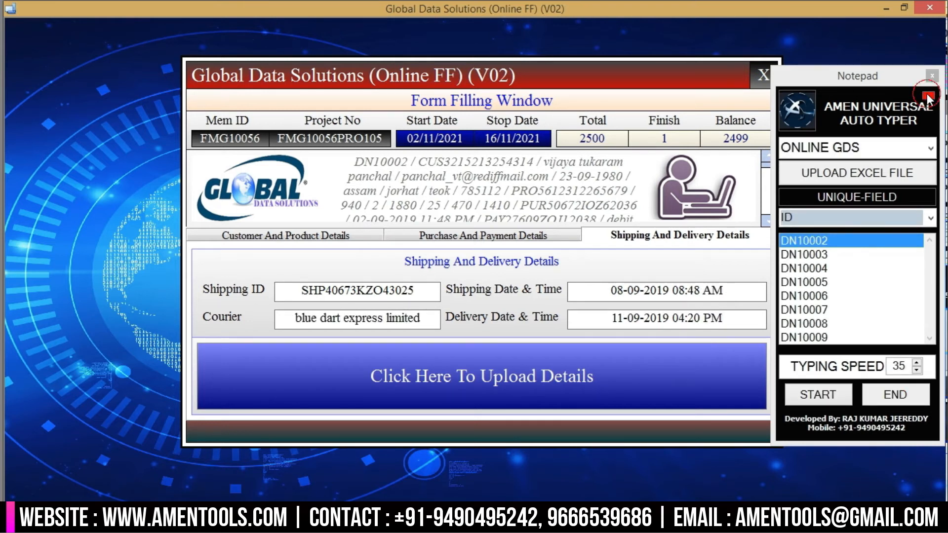
# - Close the typer and check DN10002's entries on the Purchase and Customer And Product tabs
pyautogui.click(483, 235)
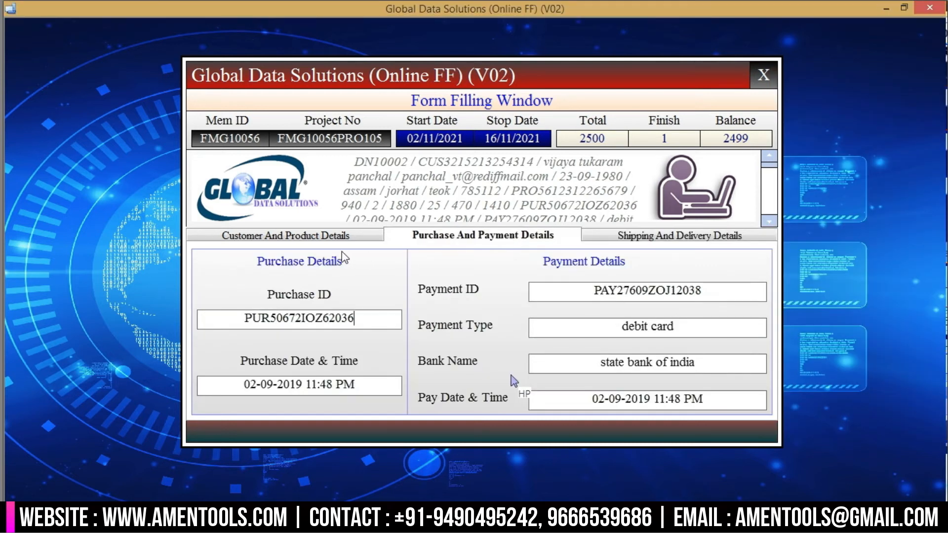
pyautogui.click(287, 235)
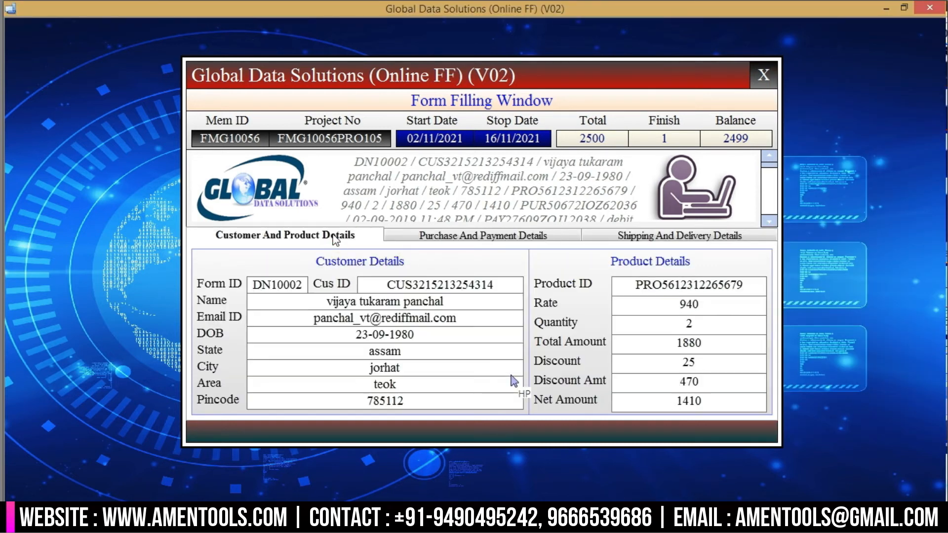